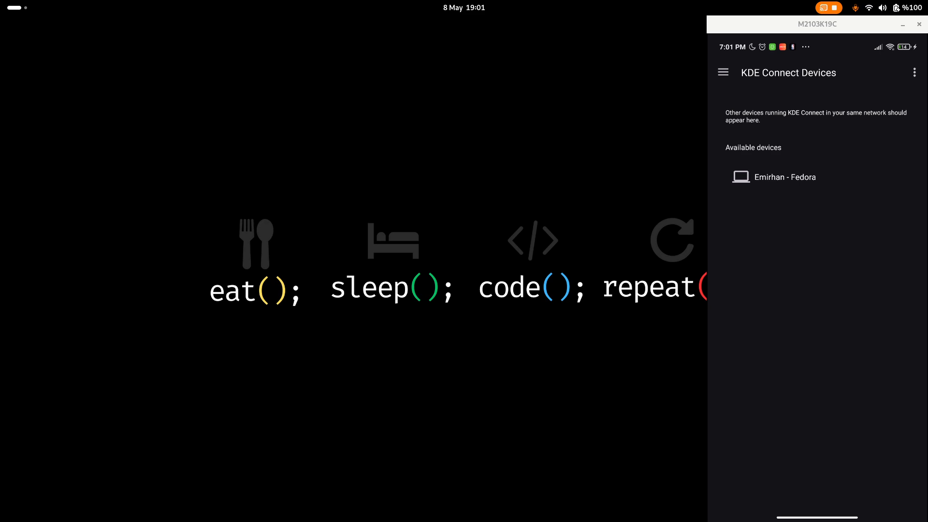
pyautogui.moveTo(841, 96)
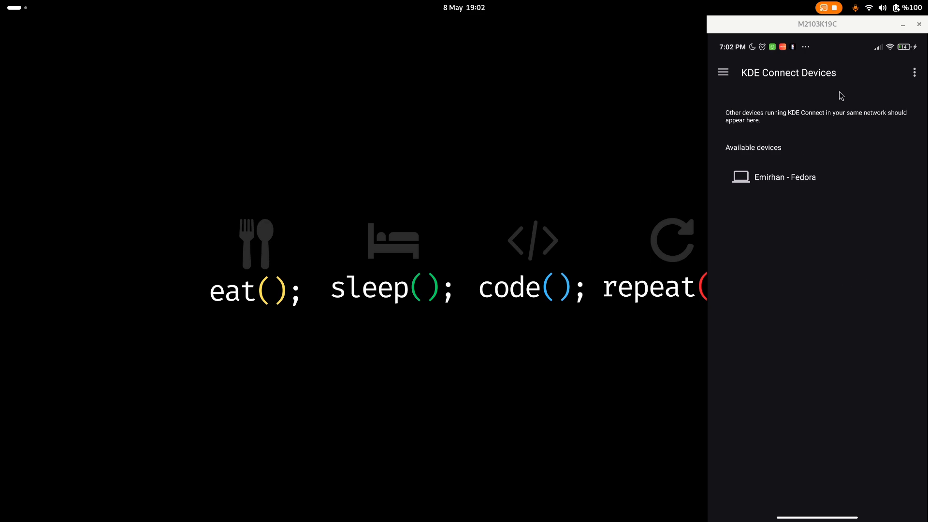
pyautogui.moveTo(798, 203)
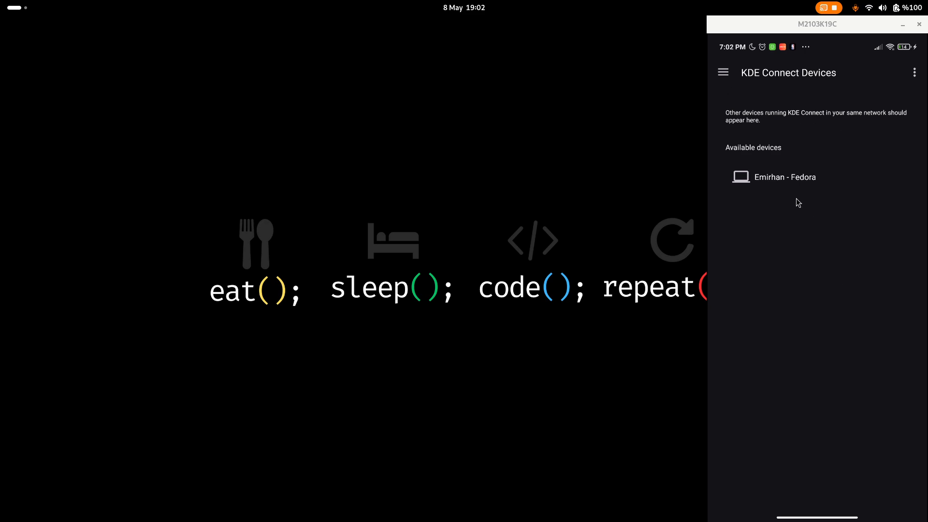
pyautogui.moveTo(788, 161)
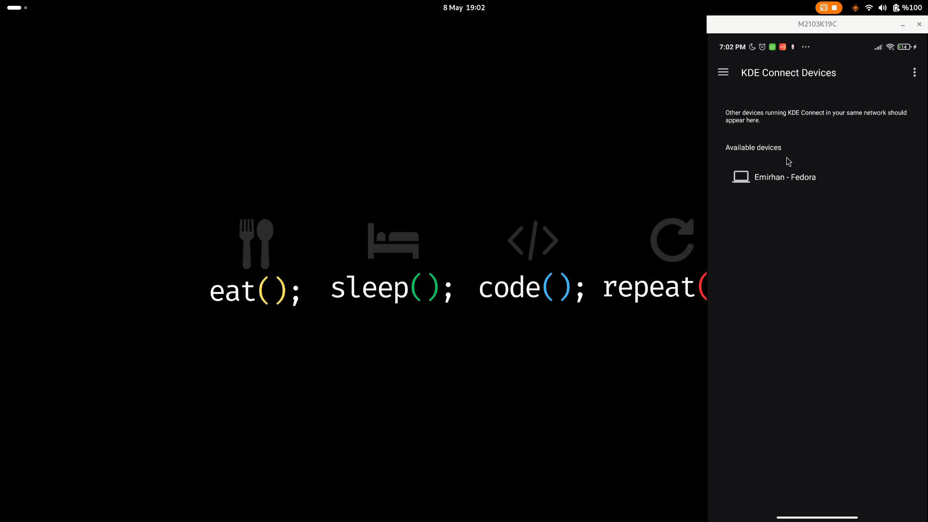
pyautogui.moveTo(858, 182)
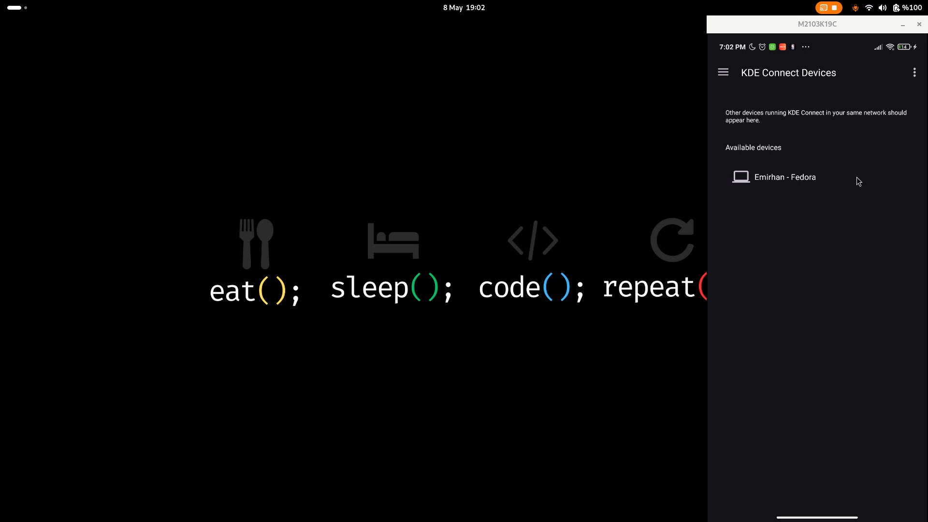
pyautogui.moveTo(754, 185)
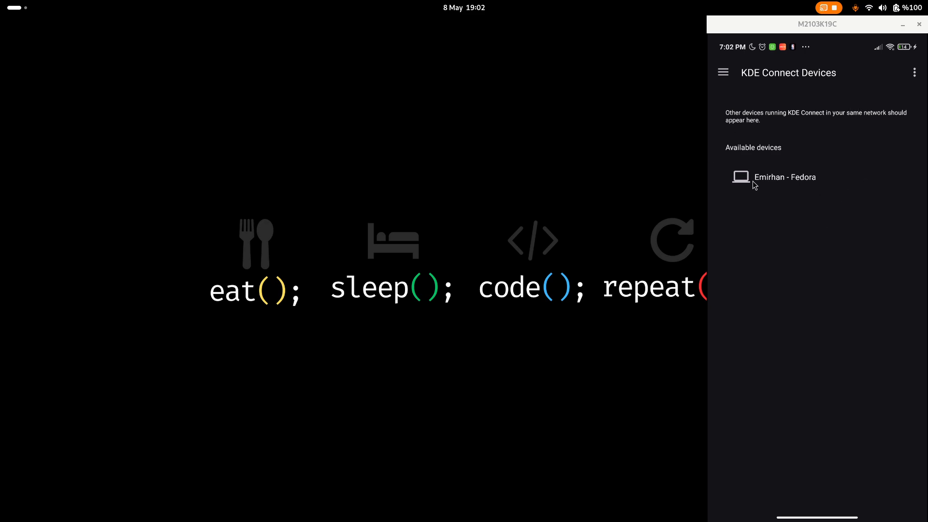
pyautogui.moveTo(746, 181)
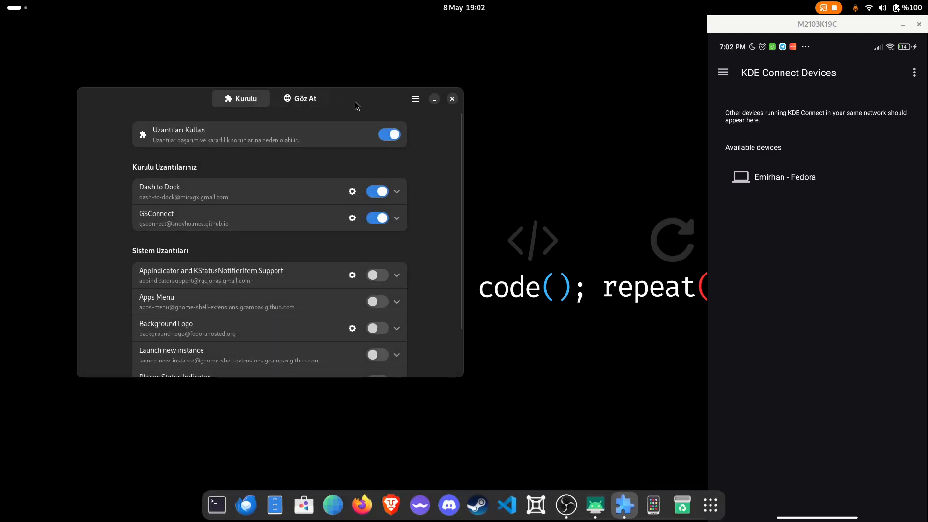
# Search the online catalogue for 'gsconnect' and confirm GSConnect shows as installed
pyautogui.click(301, 98)
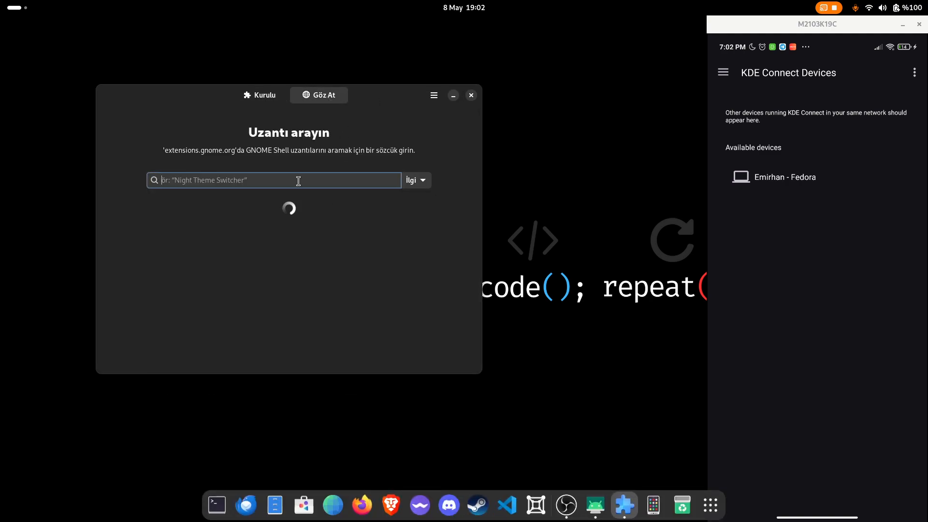
pyautogui.write('gsconnec')
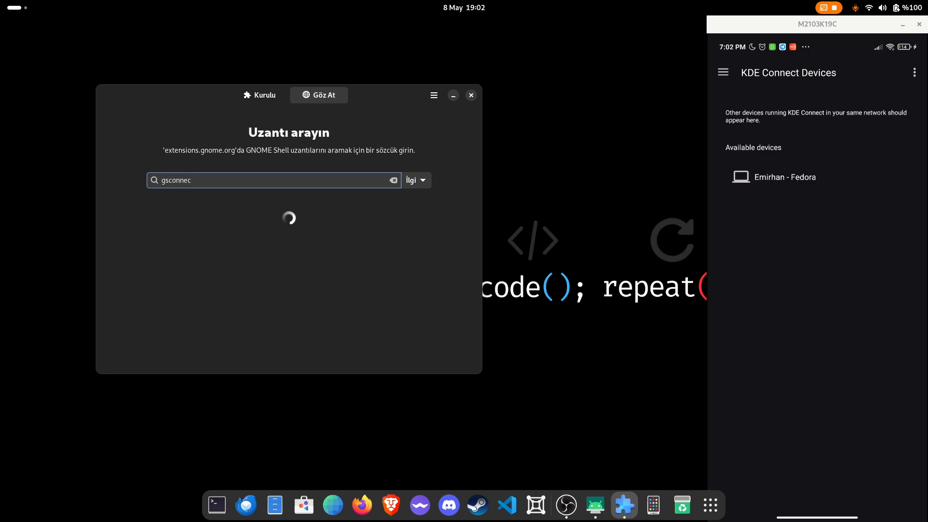
pyautogui.click(290, 217)
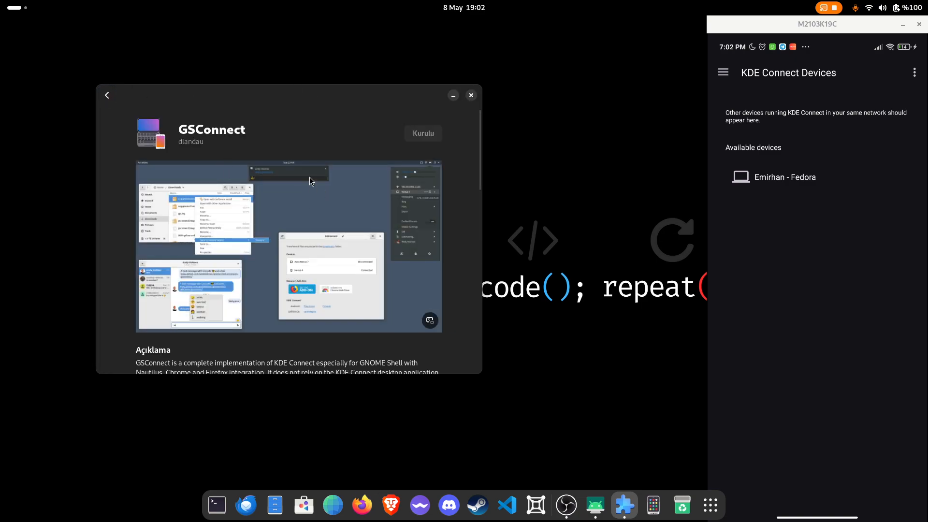
pyautogui.moveTo(419, 144)
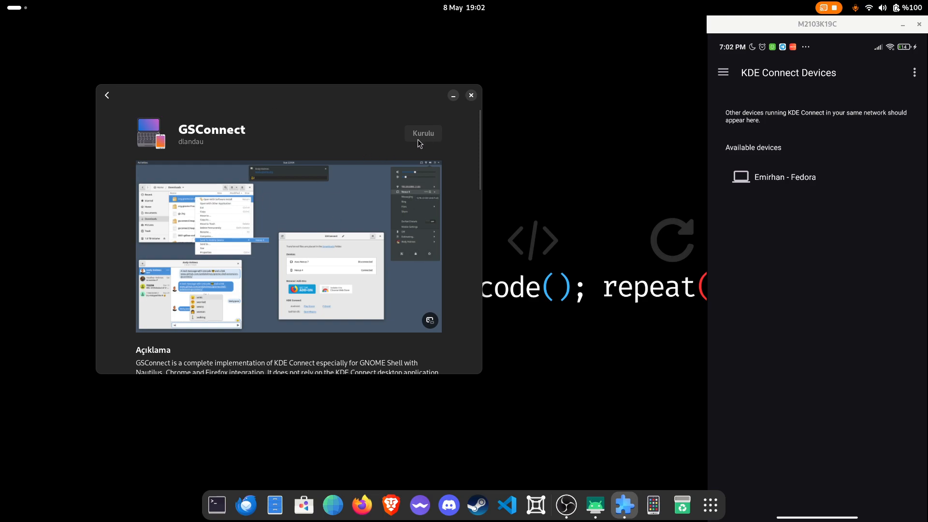
pyautogui.click(107, 95)
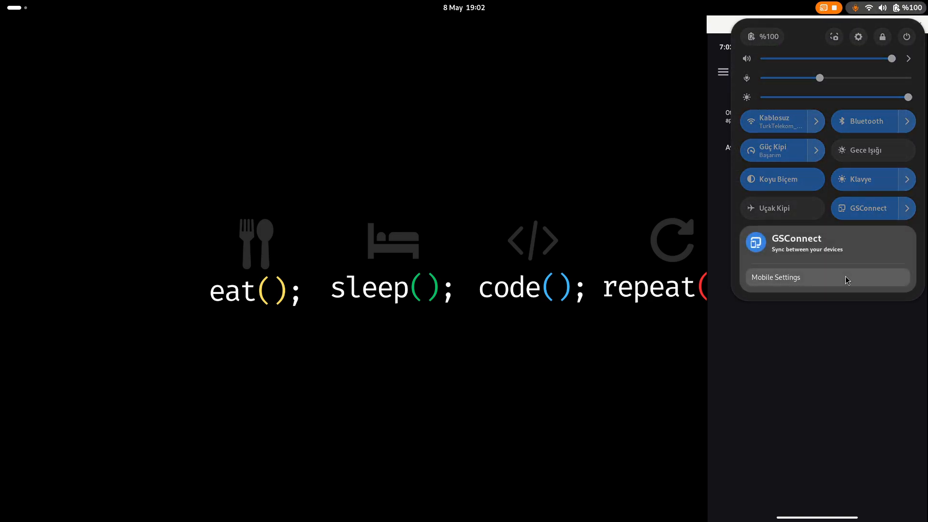
# Request pairing with the Fedora device from the phone and accept it on the desktop
pyautogui.click(775, 277)
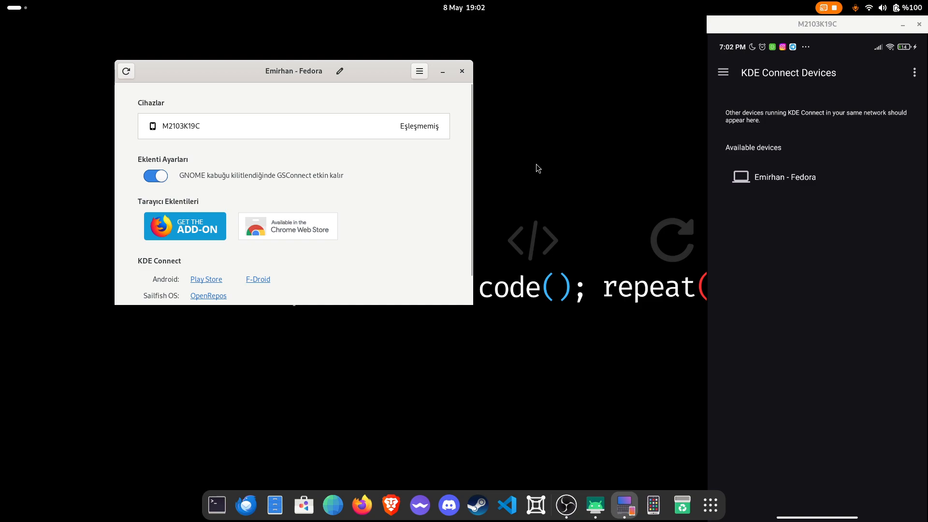
pyautogui.click(785, 177)
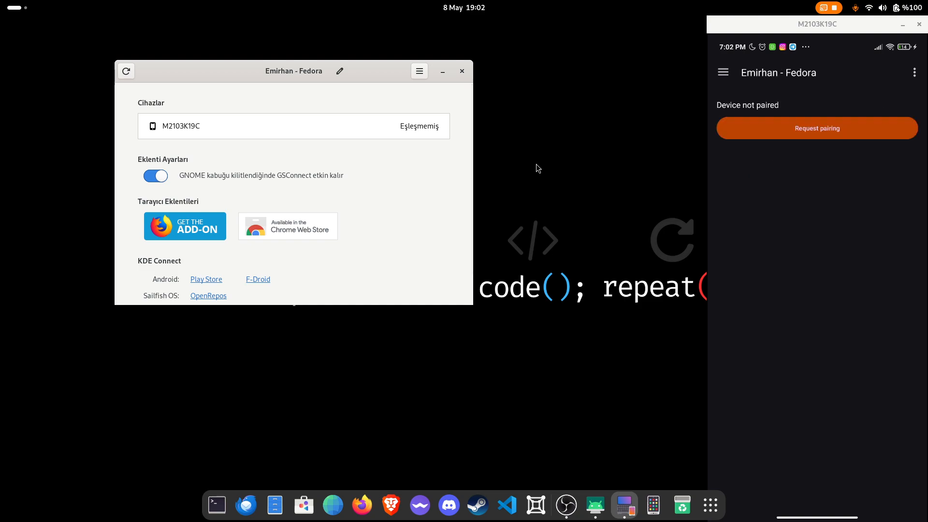
pyautogui.click(816, 127)
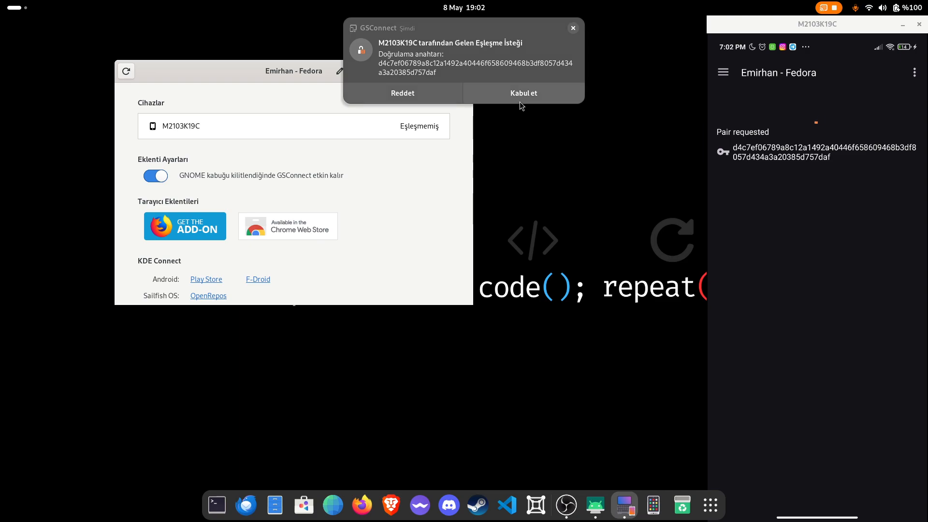
pyautogui.click(522, 93)
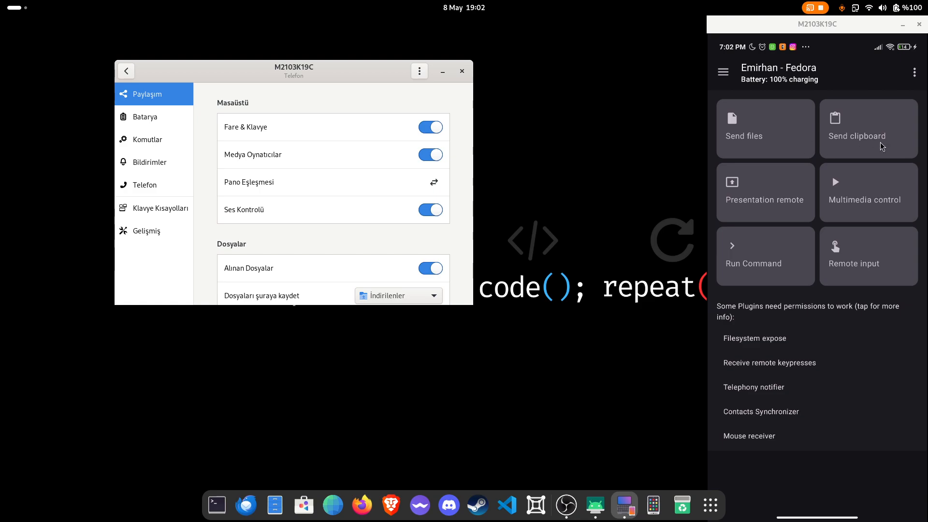
pyautogui.moveTo(876, 202)
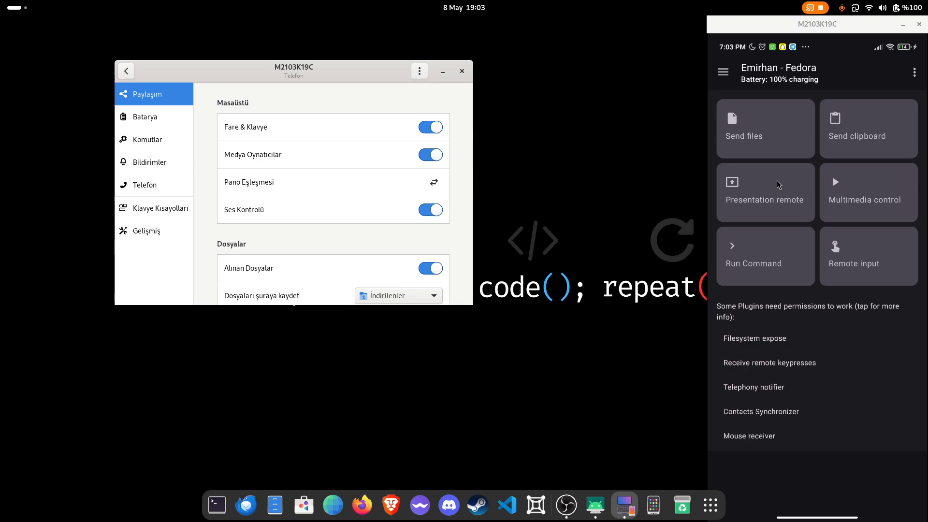
pyautogui.moveTo(798, 153)
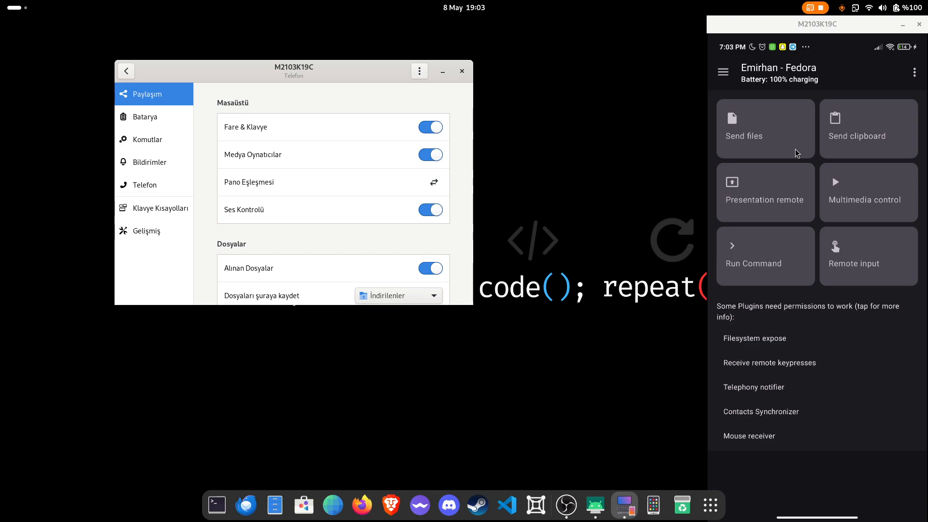
# Scroll the sharing settings and open the save-location list, keeping Downloads (İndirilenler)
pyautogui.scroll(-3)
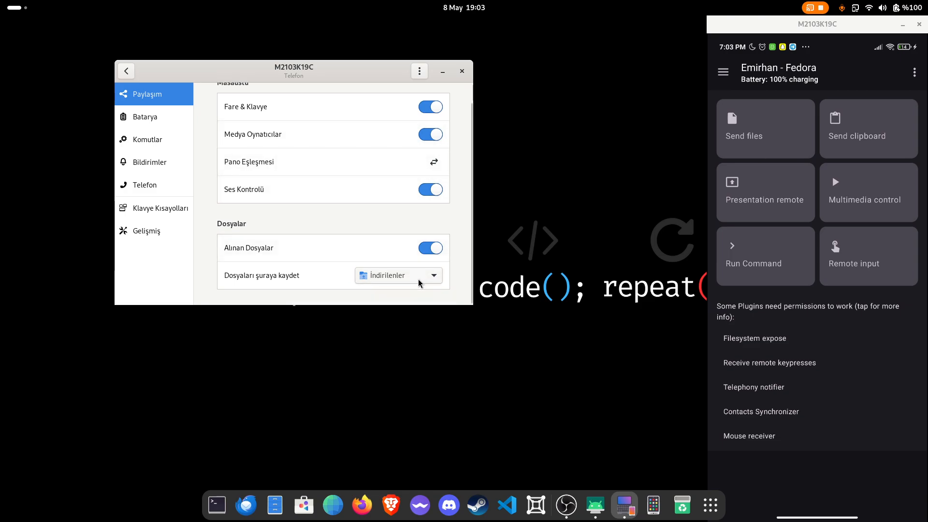
pyautogui.click(398, 275)
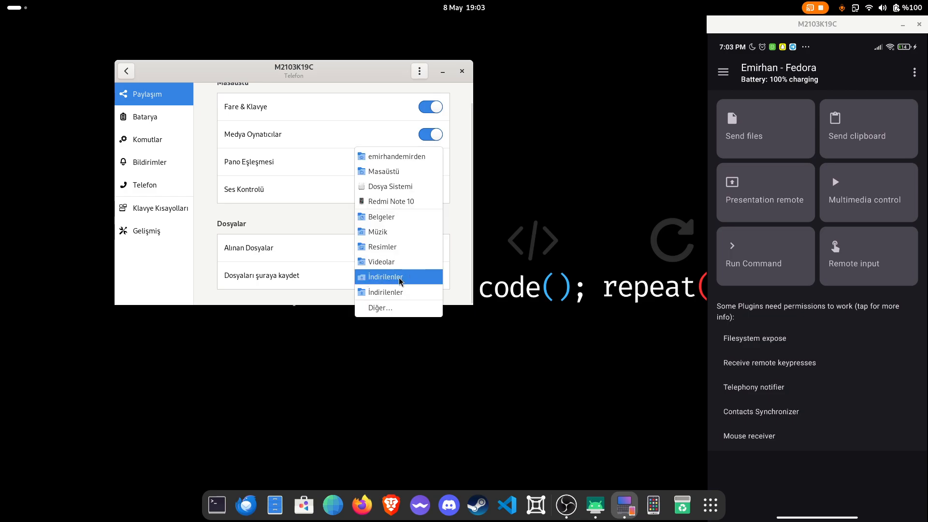
pyautogui.moveTo(387, 247)
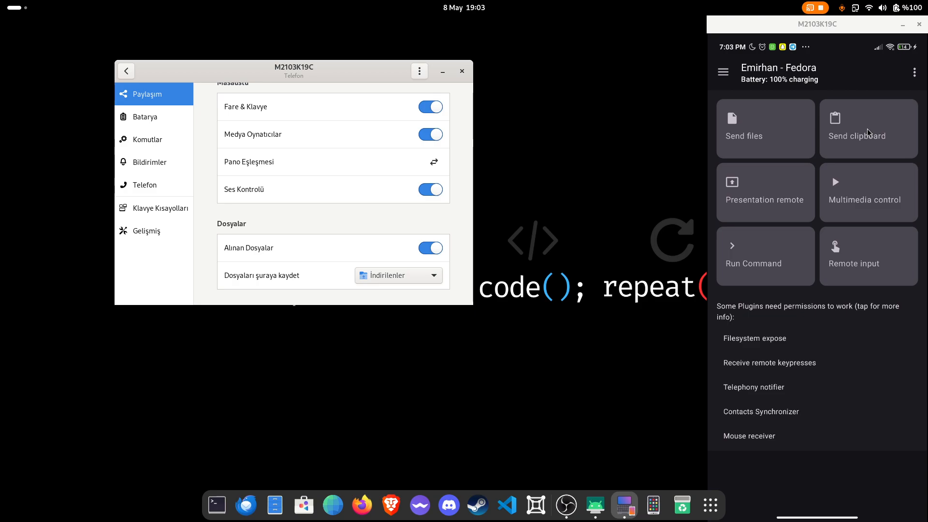
# View the phone's presentation remote, then its multimedia control page showing no players
pyautogui.click(764, 192)
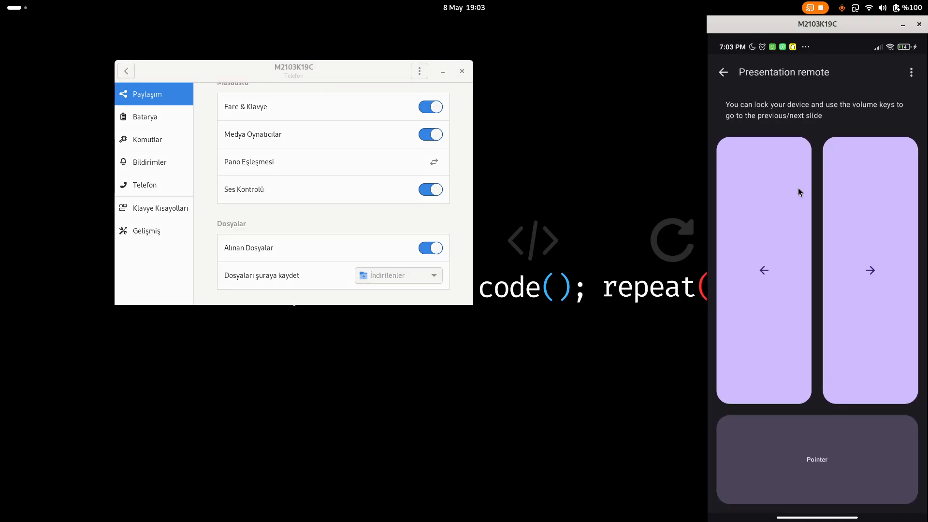
pyautogui.moveTo(815, 145)
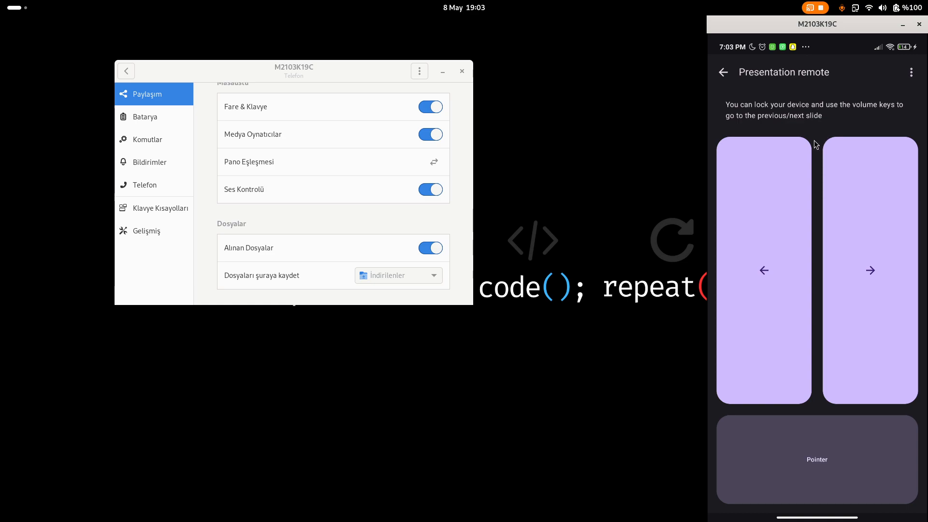
pyautogui.moveTo(819, 142)
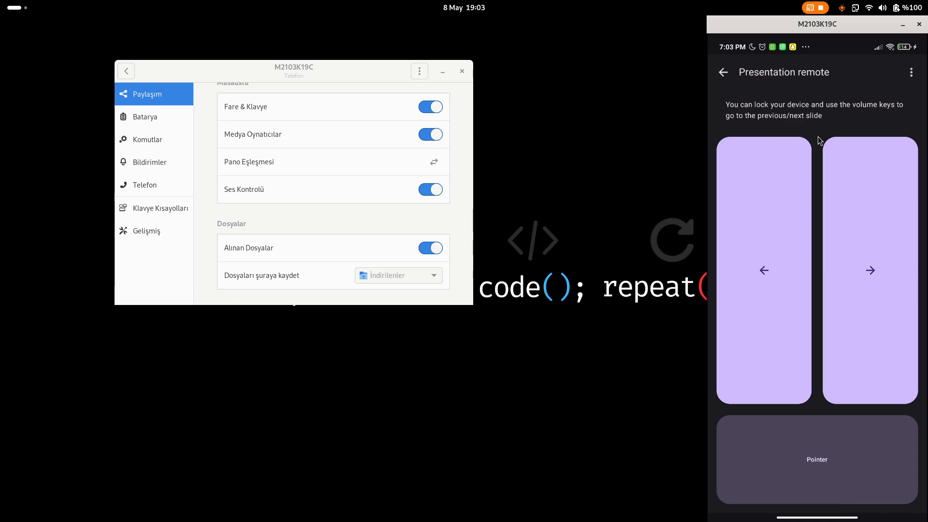
pyautogui.moveTo(778, 222)
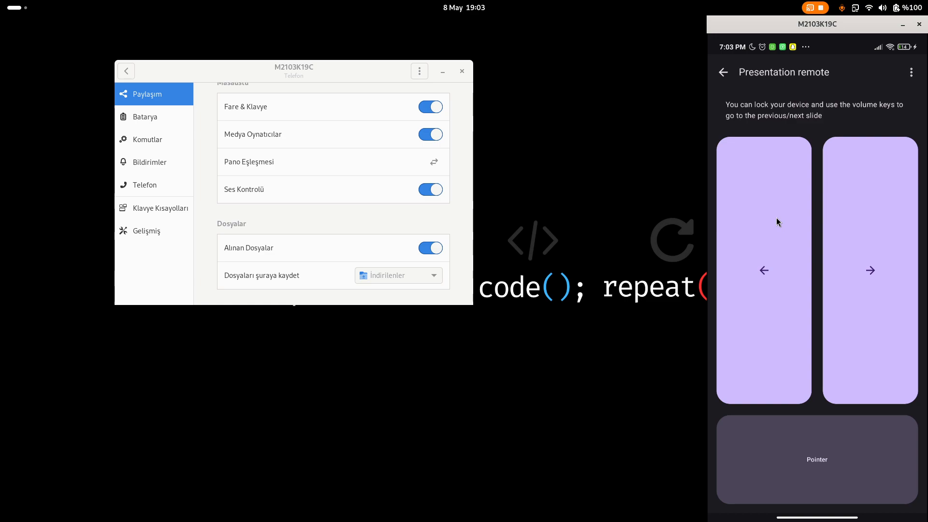
pyautogui.moveTo(724, 76)
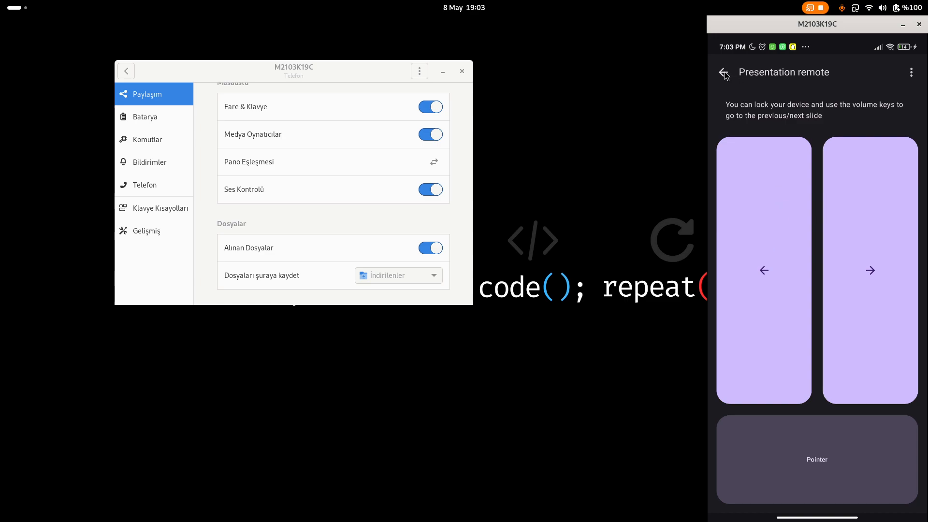
pyautogui.click(723, 72)
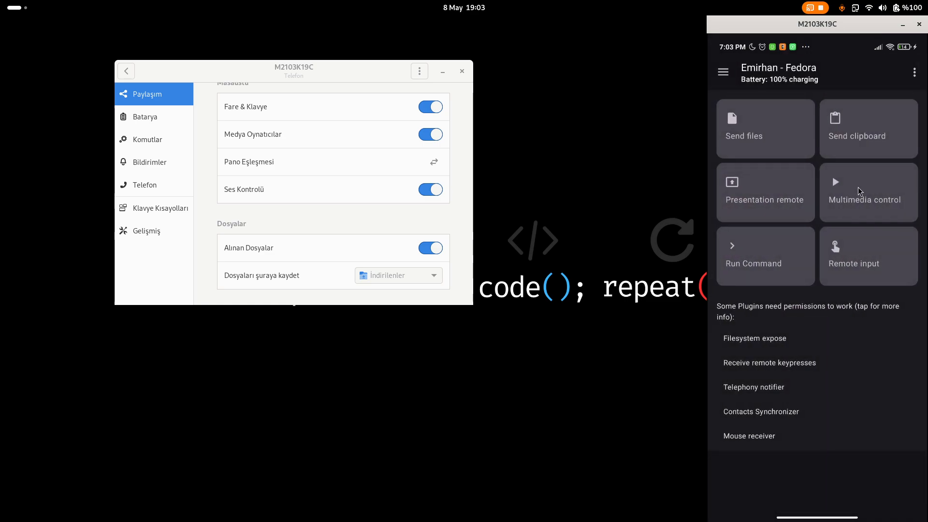
pyautogui.click(868, 192)
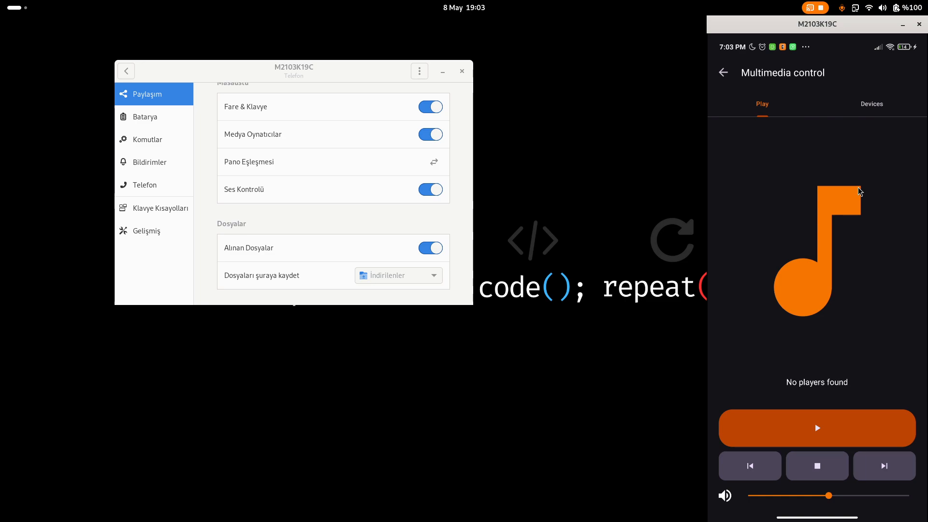
pyautogui.moveTo(828, 228)
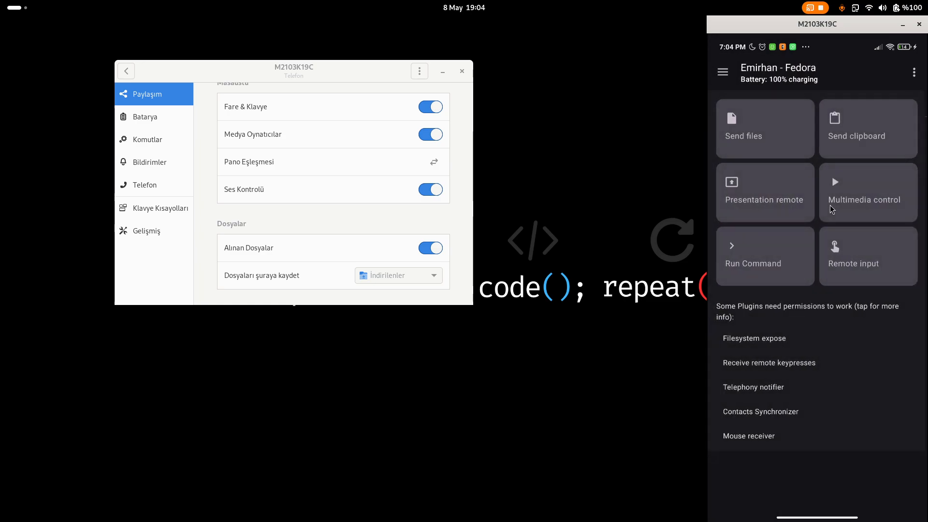
# Show the Run Command list, including open terminal, in the device settings
pyautogui.click(147, 139)
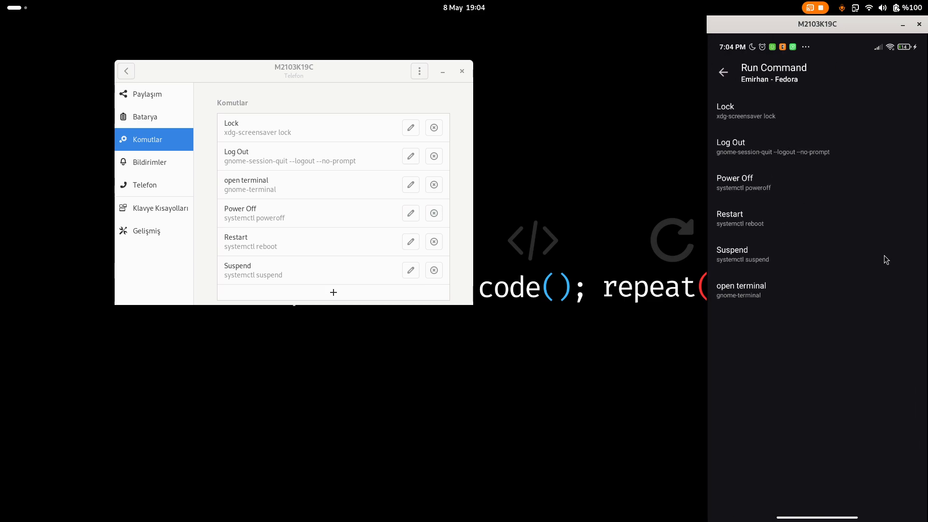
pyautogui.moveTo(825, 190)
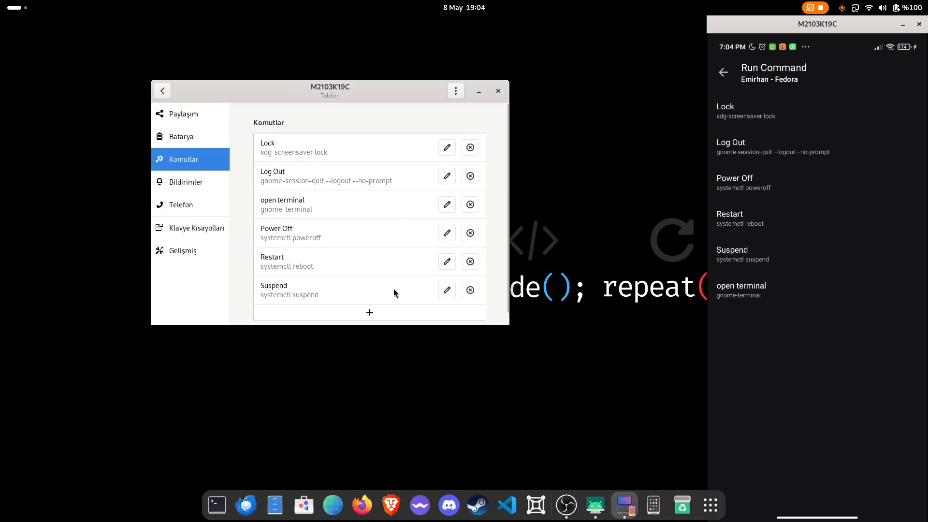
pyautogui.moveTo(357, 208)
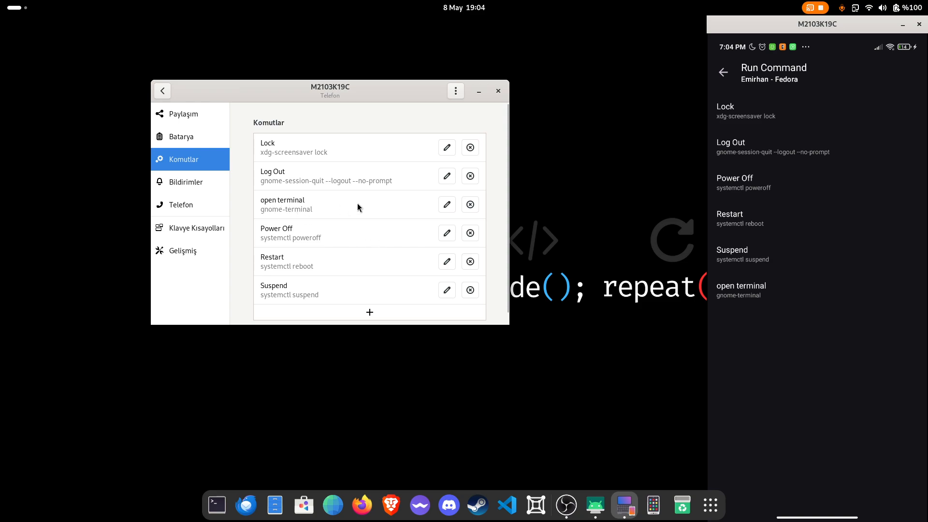
# Delete 'open terminal' and re-add it with command line 'gnome-terminal'
pyautogui.click(469, 203)
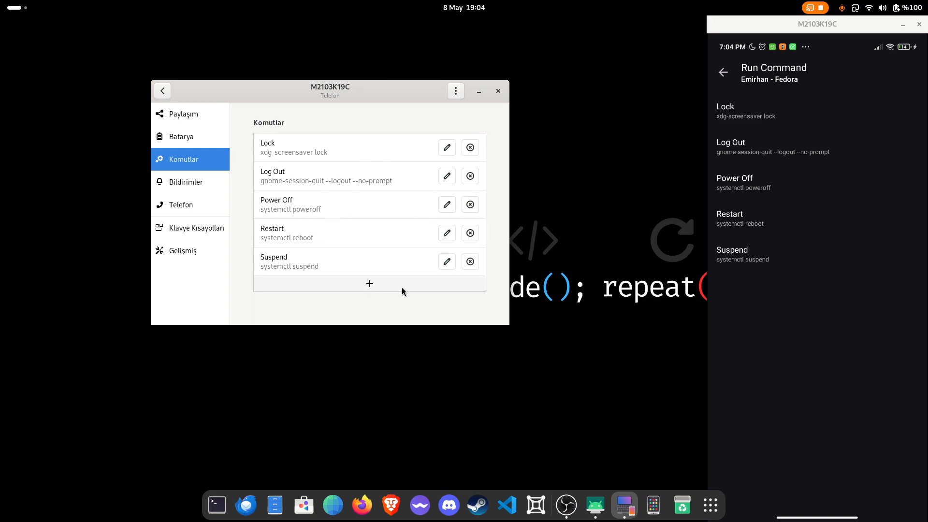
pyautogui.click(369, 284)
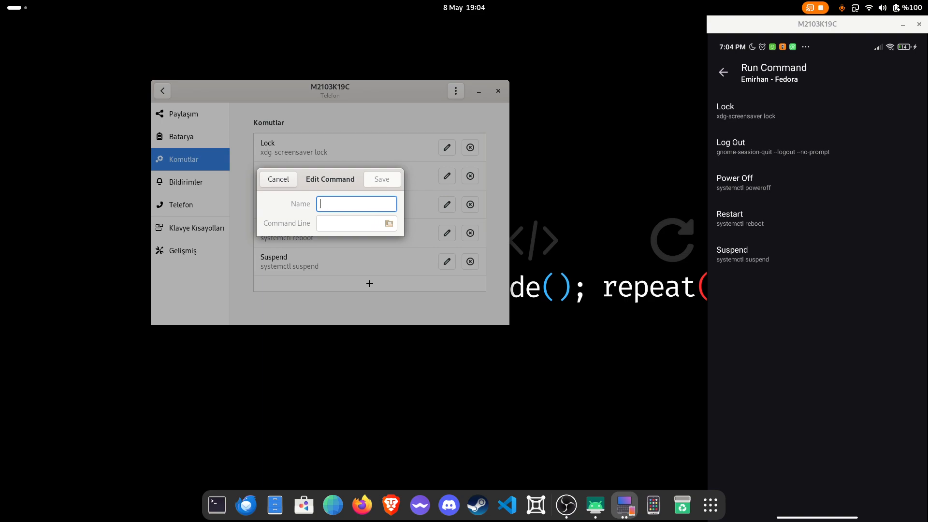
pyautogui.write('open term')
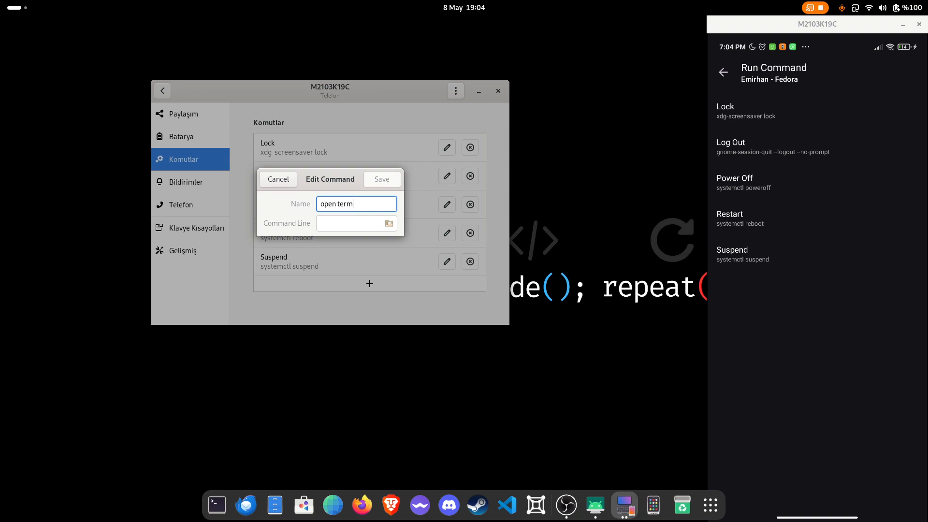
pyautogui.write('gnome-termin')
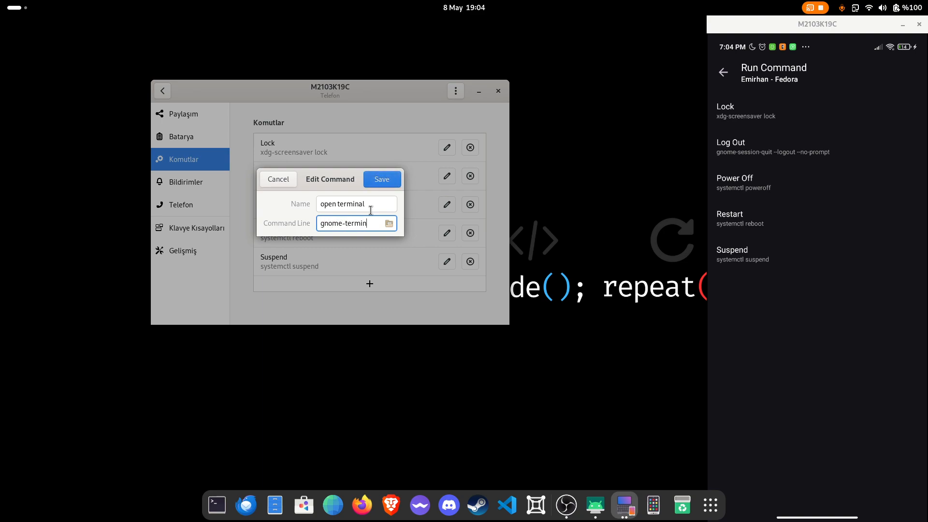
pyautogui.click(381, 179)
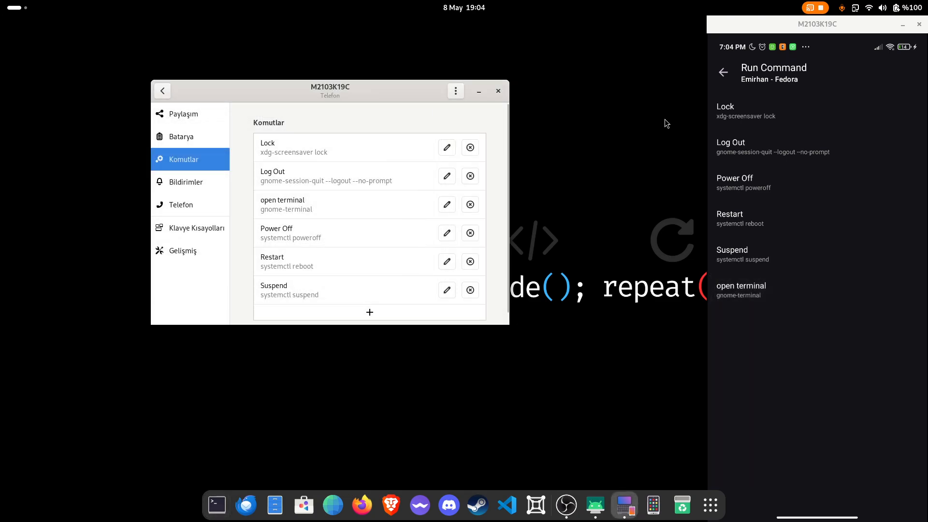
# Return the phone to its overview and expand the GSConnect device menu in quick settings
pyautogui.click(722, 72)
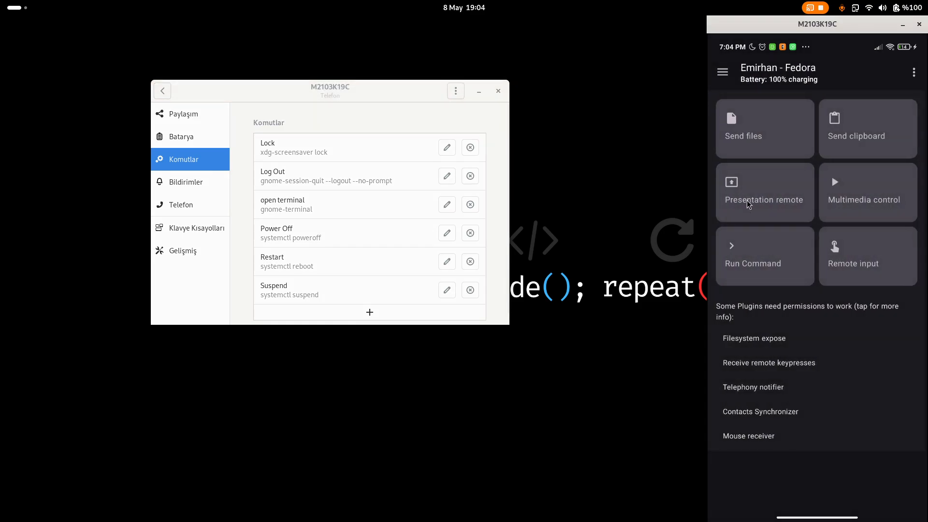
pyautogui.moveTo(817, 186)
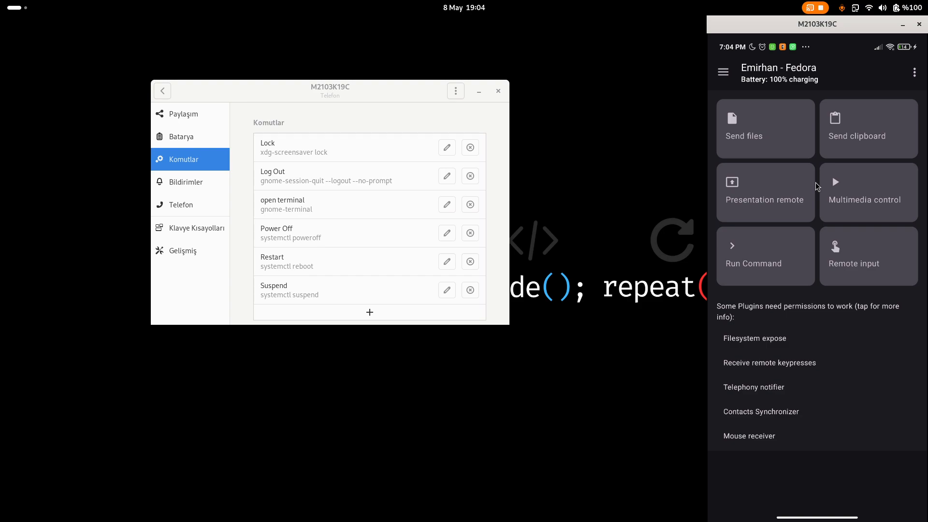
pyautogui.click(882, 7)
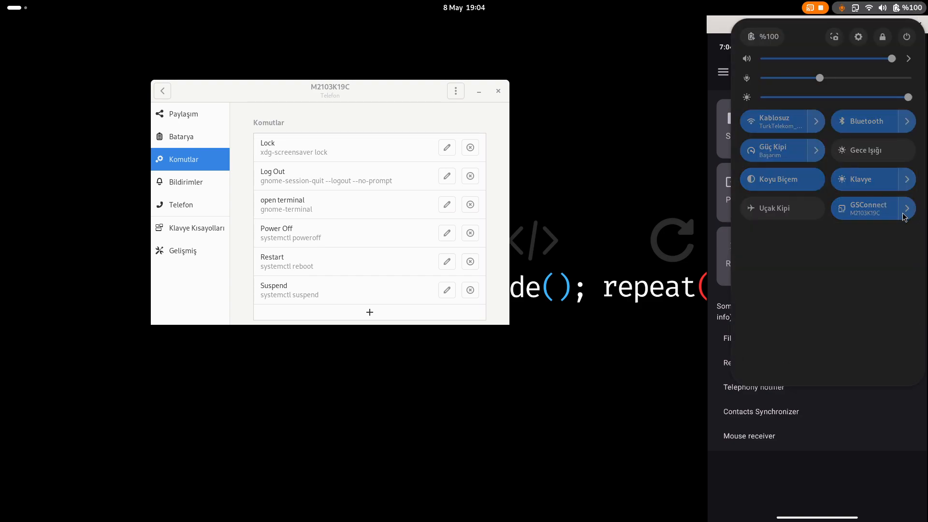
pyautogui.click(871, 208)
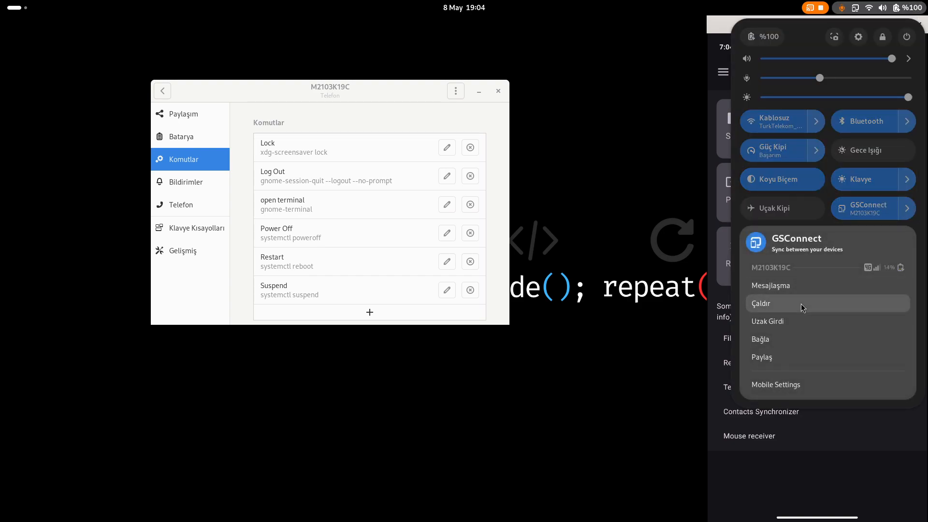
pyautogui.moveTo(804, 362)
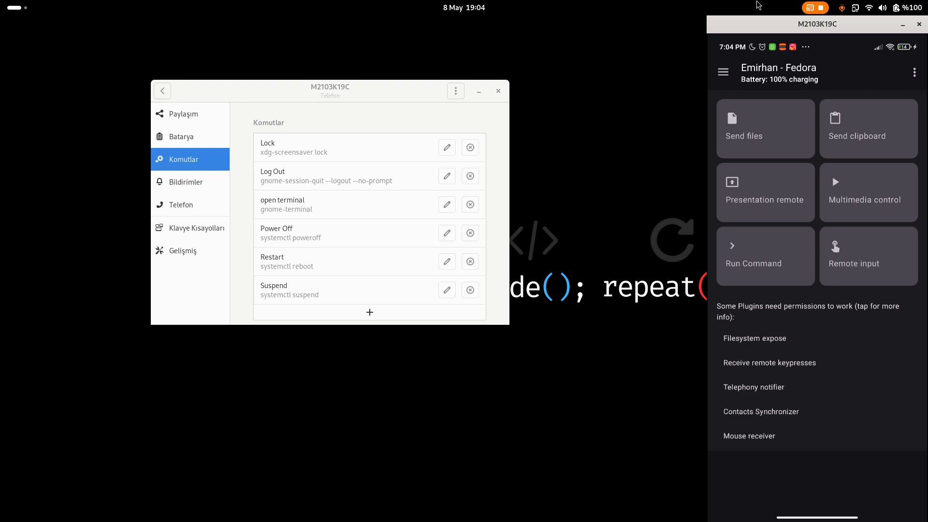
pyautogui.moveTo(537, 56)
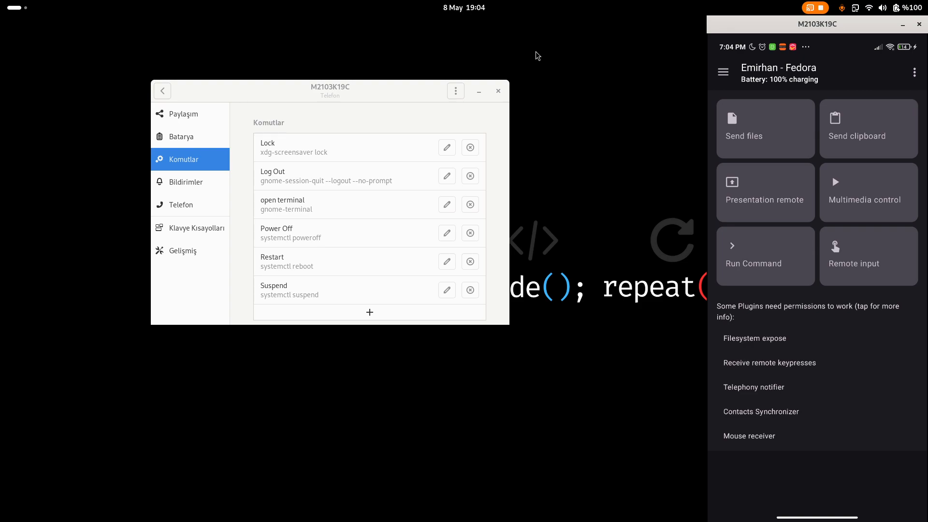